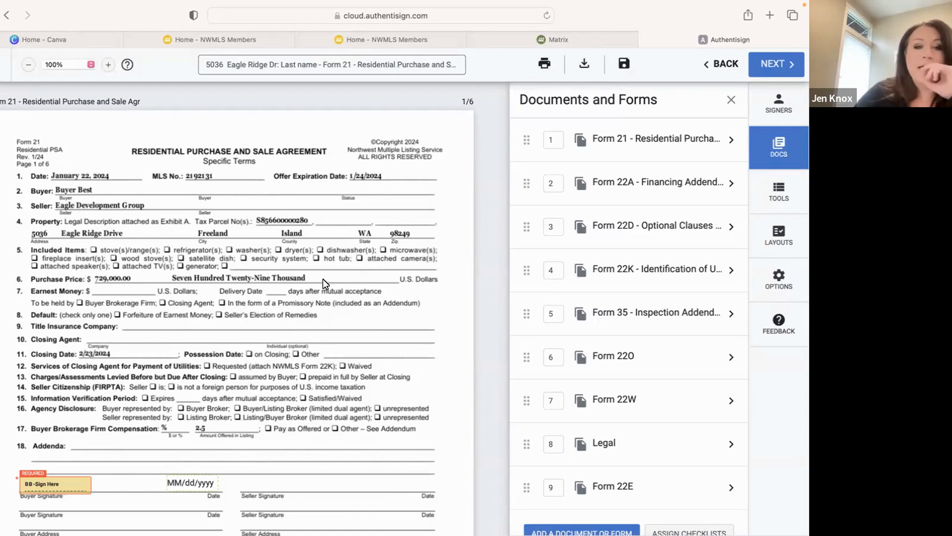
Show the signing tools for Buyer Best on the Form 21 purchase agreement
left_click(779, 191)
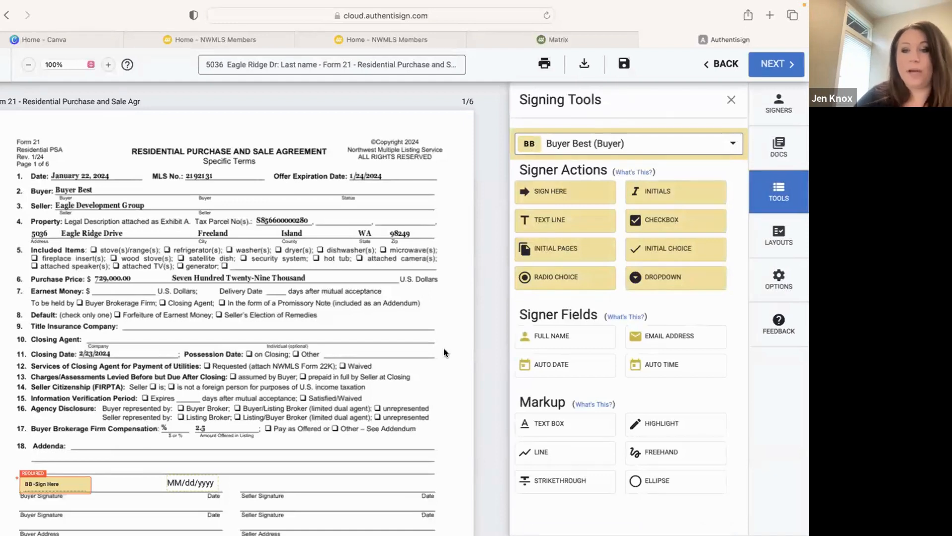
mouse_move(791, 193)
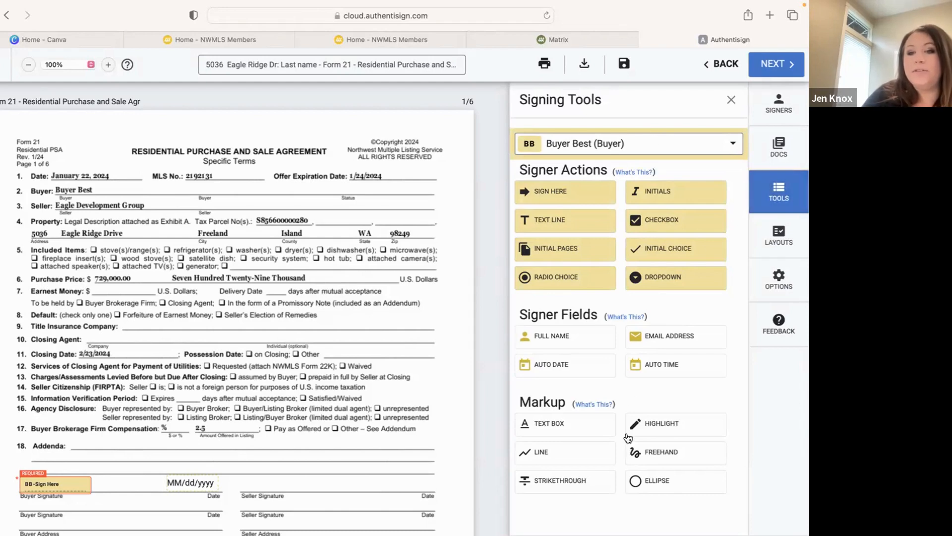
mouse_move(450, 390)
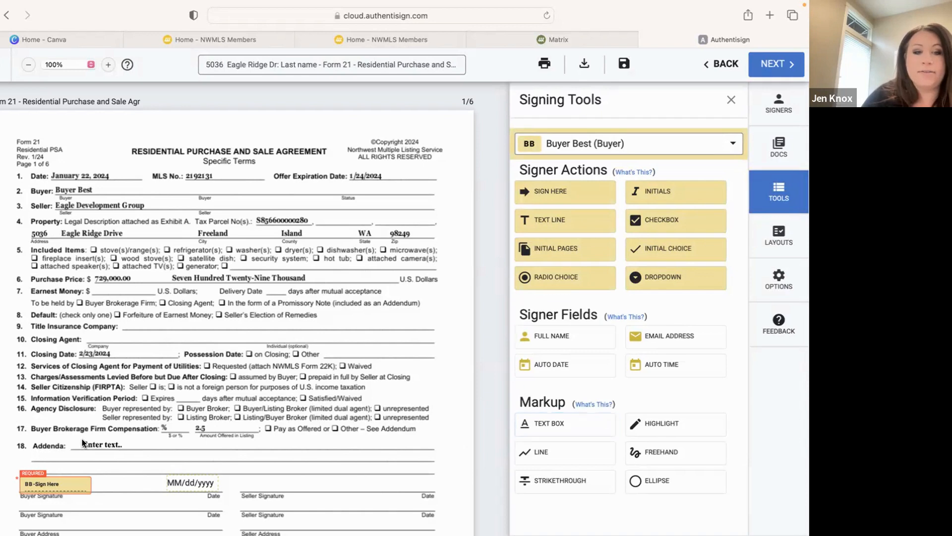
Add a text box reading "form" on the Addenda line of Form 21, then move to Form 22A
type("form")
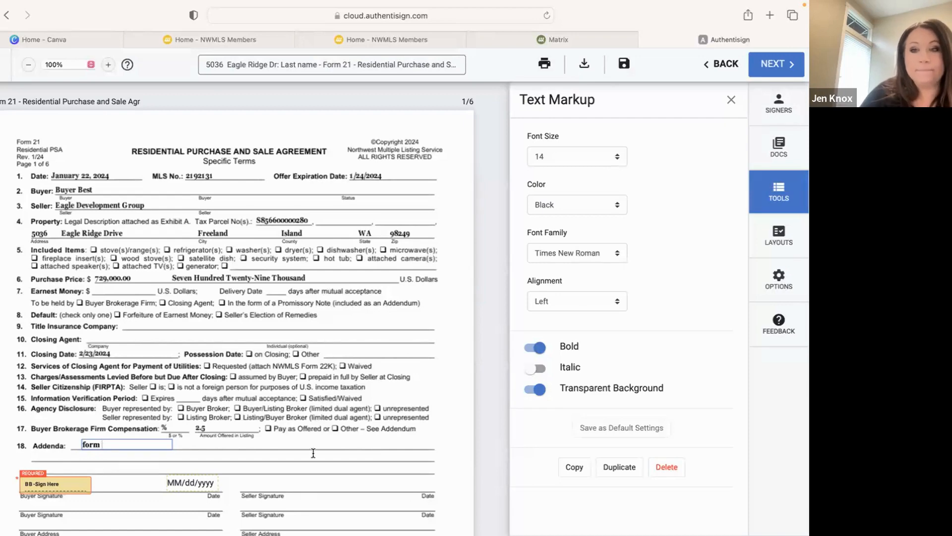
scroll("down", 3)
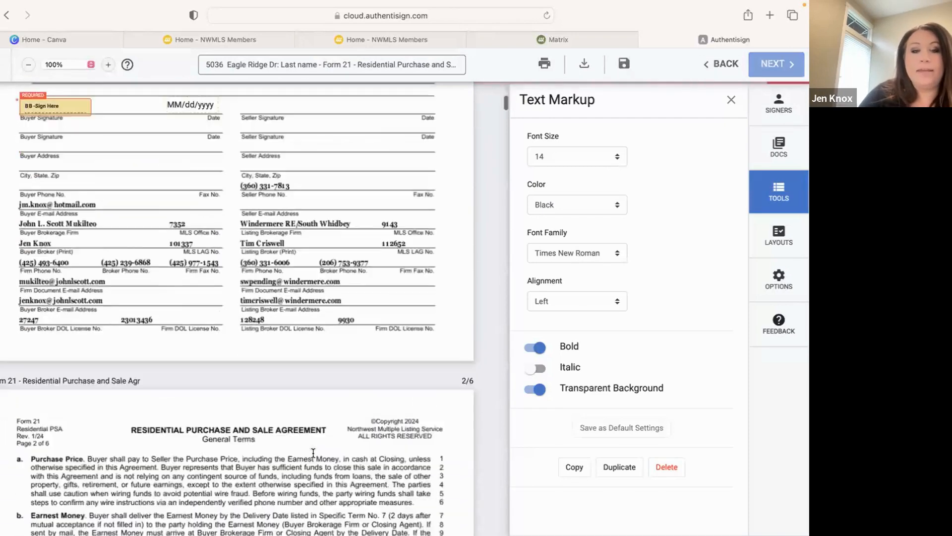
scroll("down", 3)
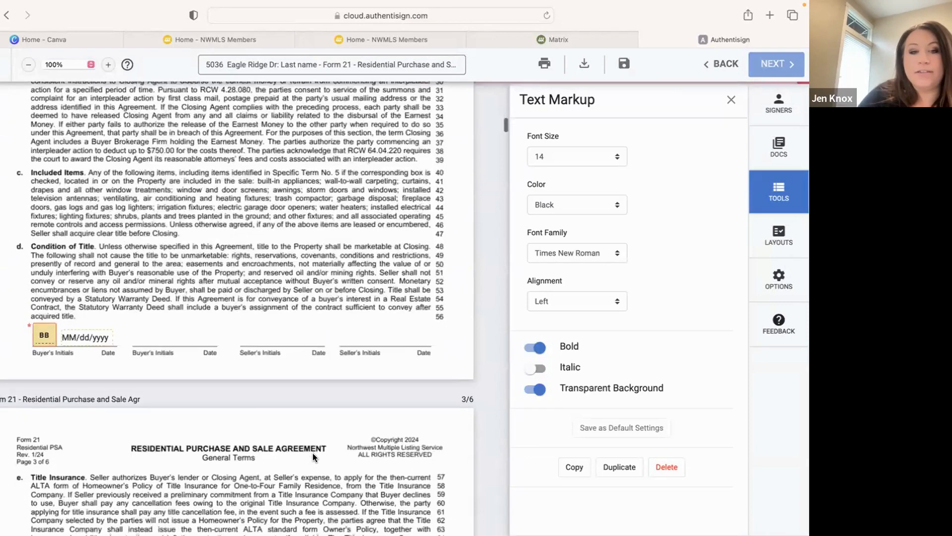
scroll("down", 3)
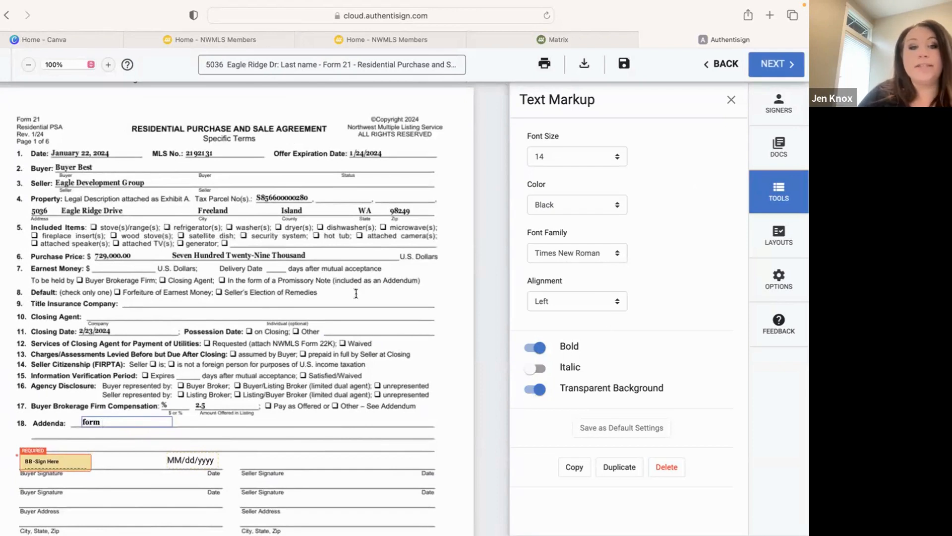
scroll("down", 3)
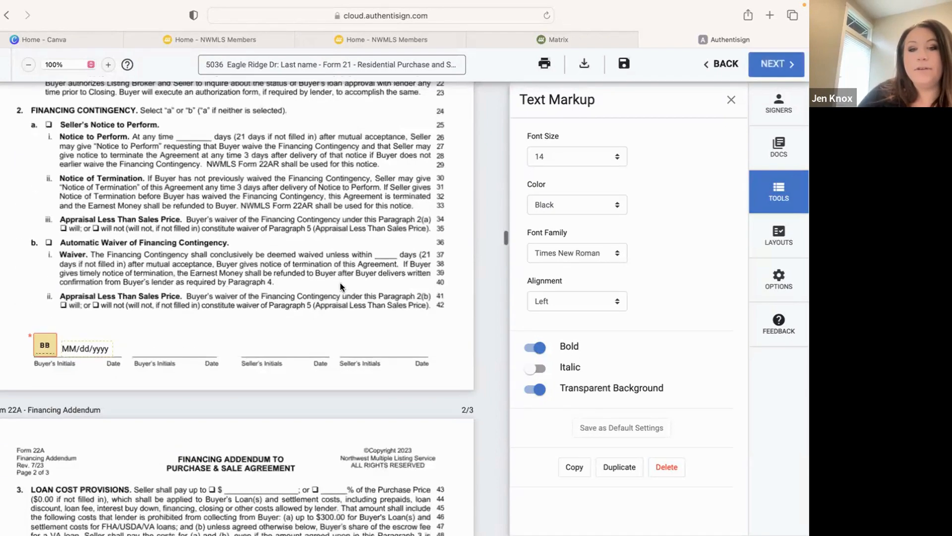
Scroll past the Financing Addendum to the Form 22W airport noise disclosure
scroll("down", 3)
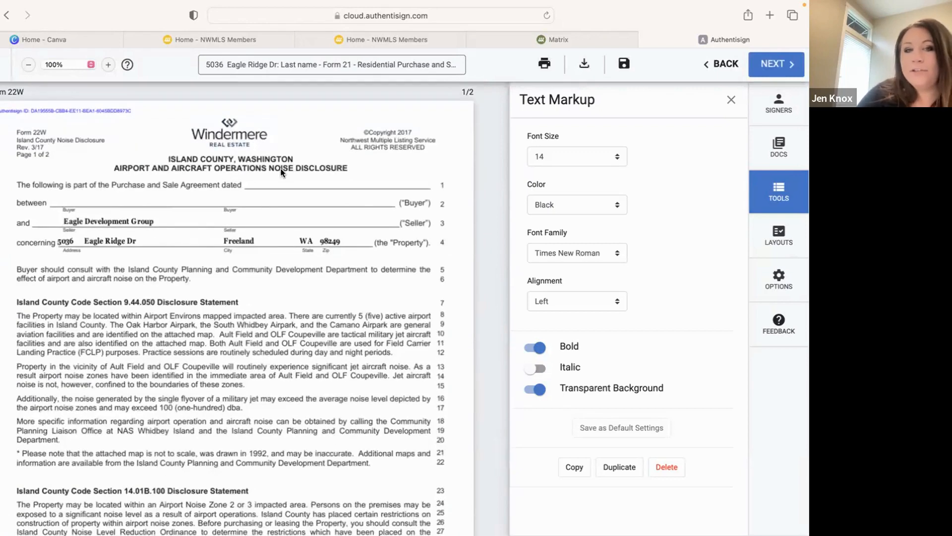
mouse_move(438, 292)
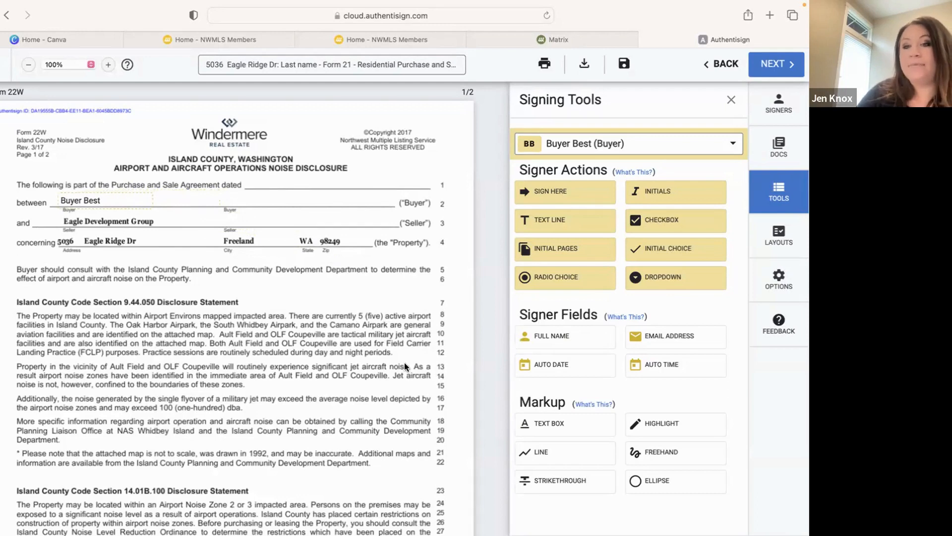
mouse_move(566, 490)
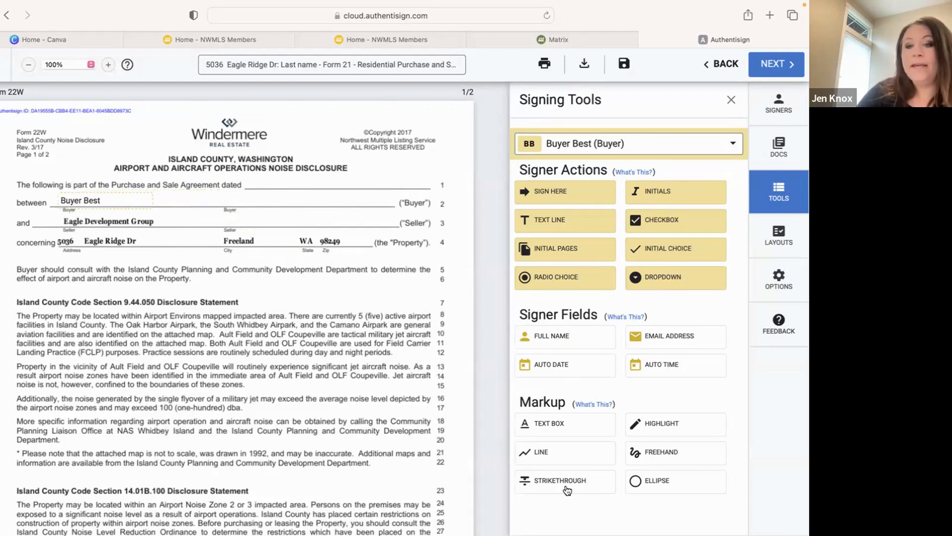
mouse_move(449, 363)
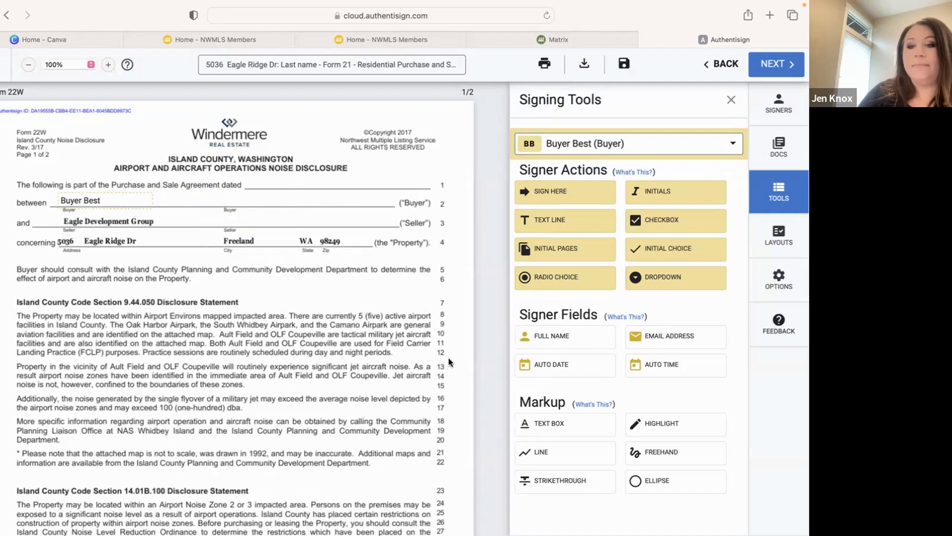
mouse_move(263, 181)
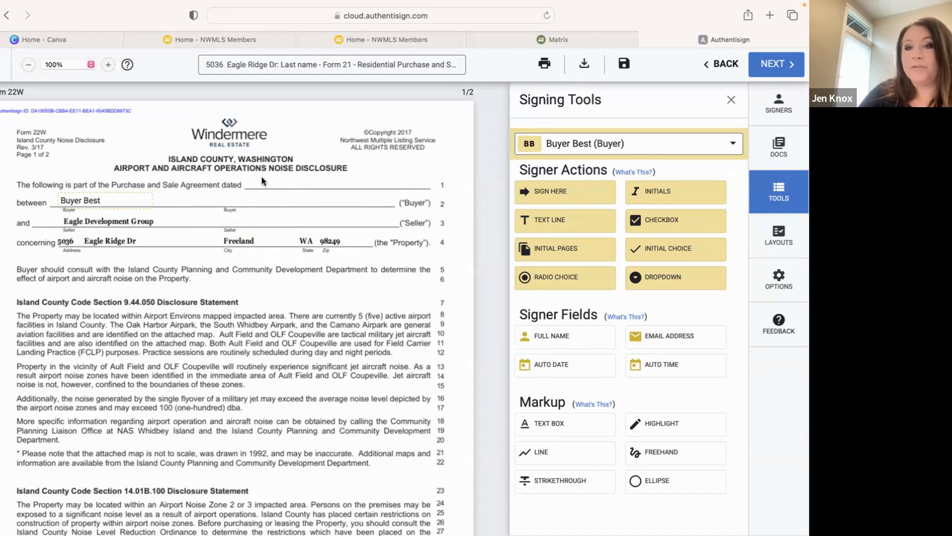
Move from the Form 22W buyer name field down to the Chipshot Heights legal description page
scroll("down", 3)
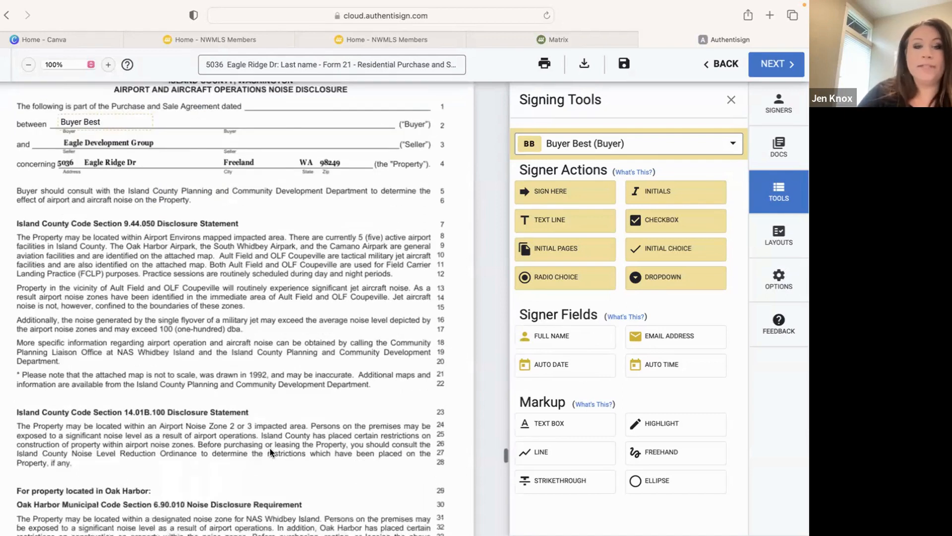
scroll("down", 3)
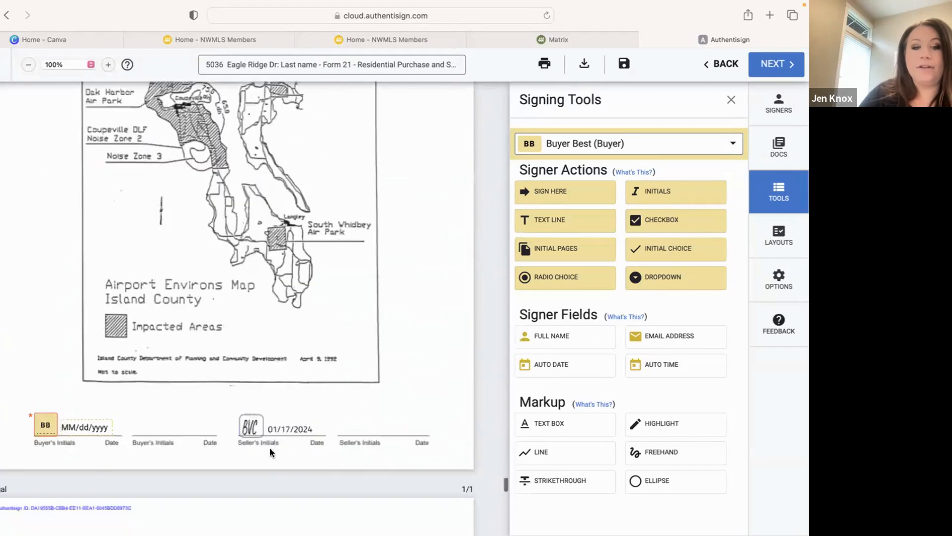
scroll("down", 3)
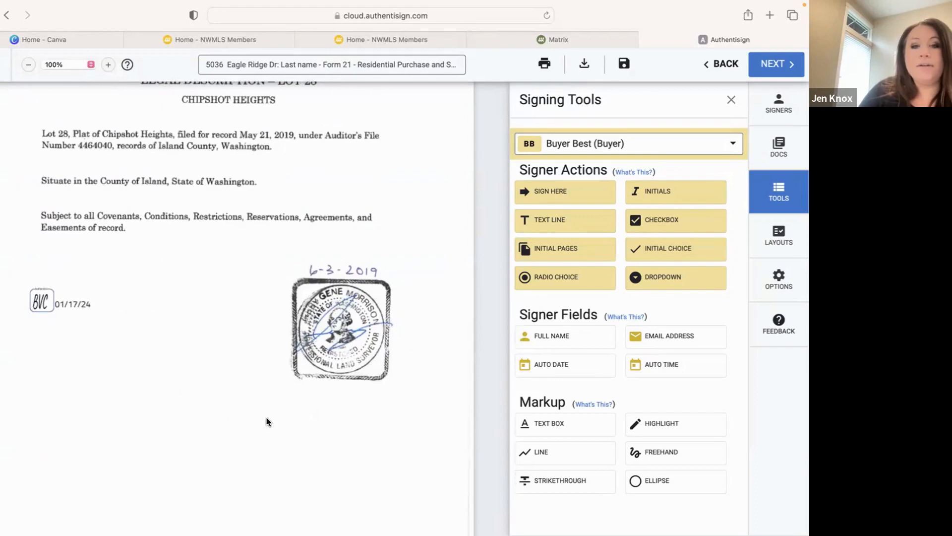
mouse_move(437, 299)
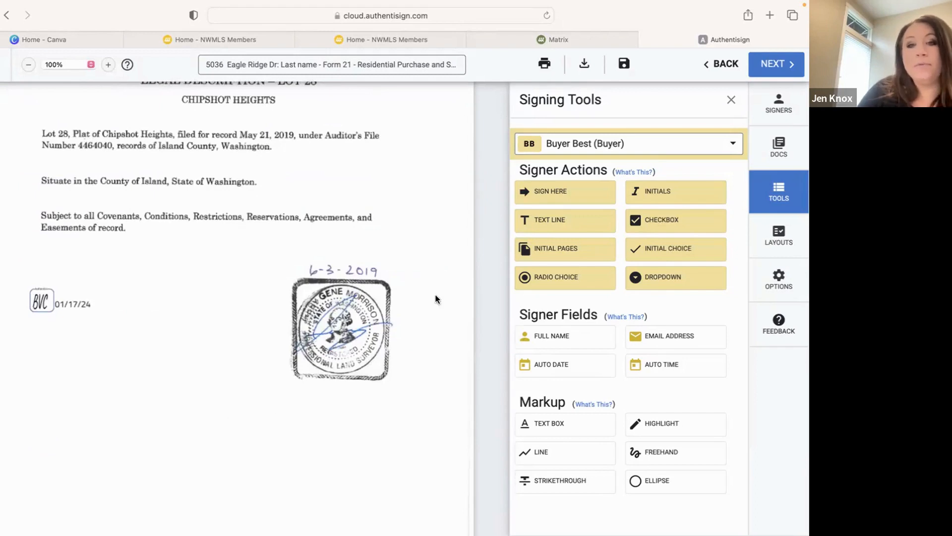
mouse_move(454, 193)
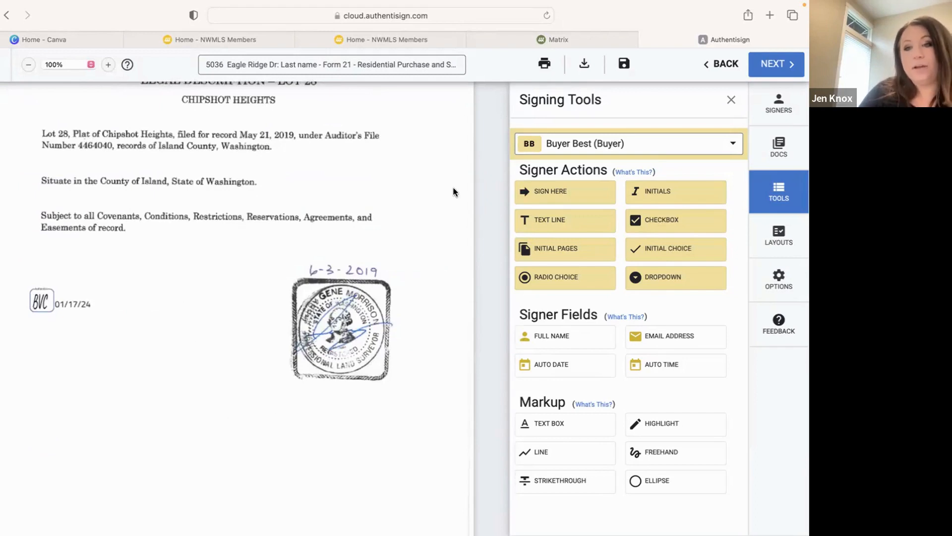
mouse_move(153, 285)
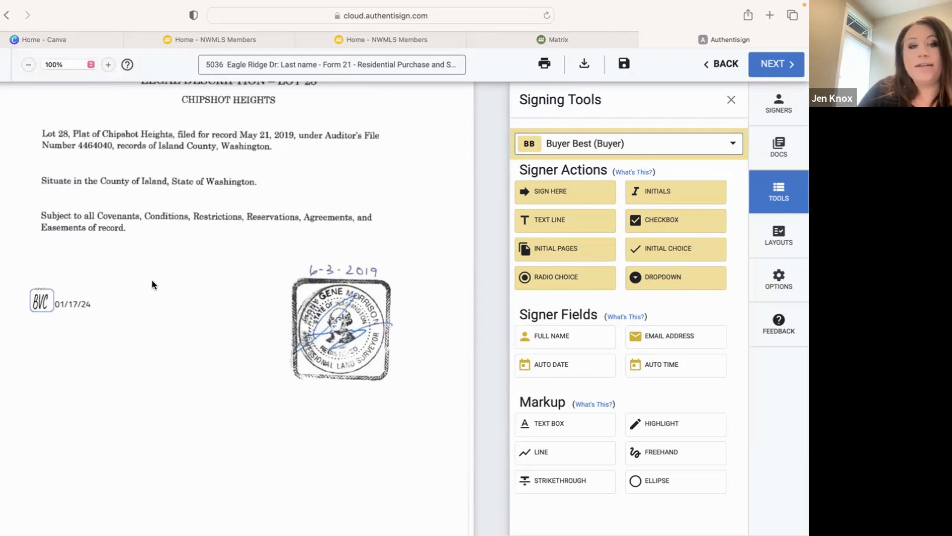
mouse_move(658, 192)
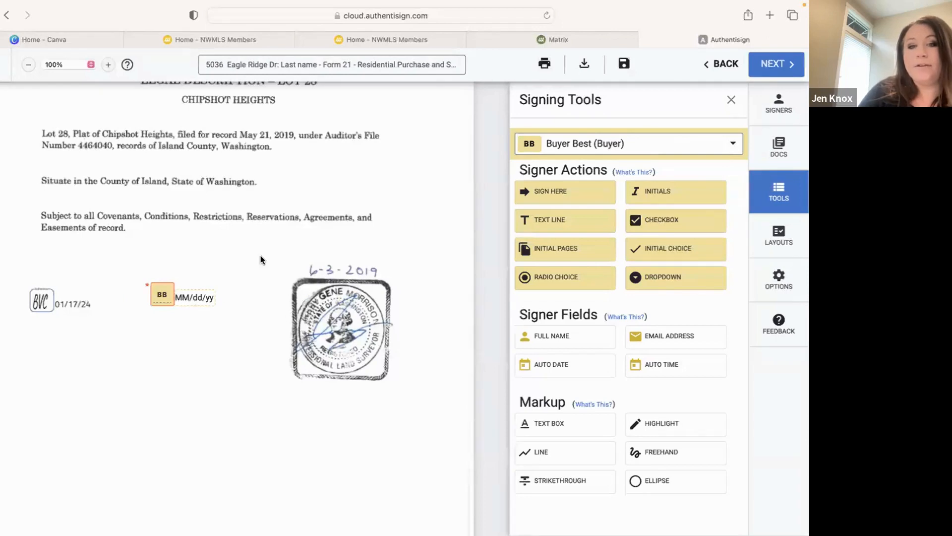
Scroll from the initialed legal description back to Form 21
scroll("down", 3)
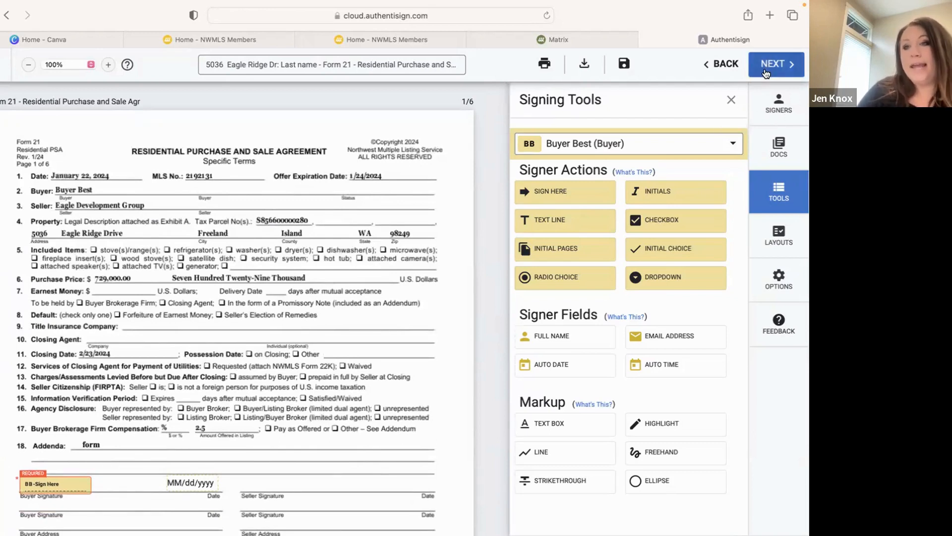
Proceed to Finalize Signing Setup with the 2/21/2024 11:59 PM expiration
left_click(776, 65)
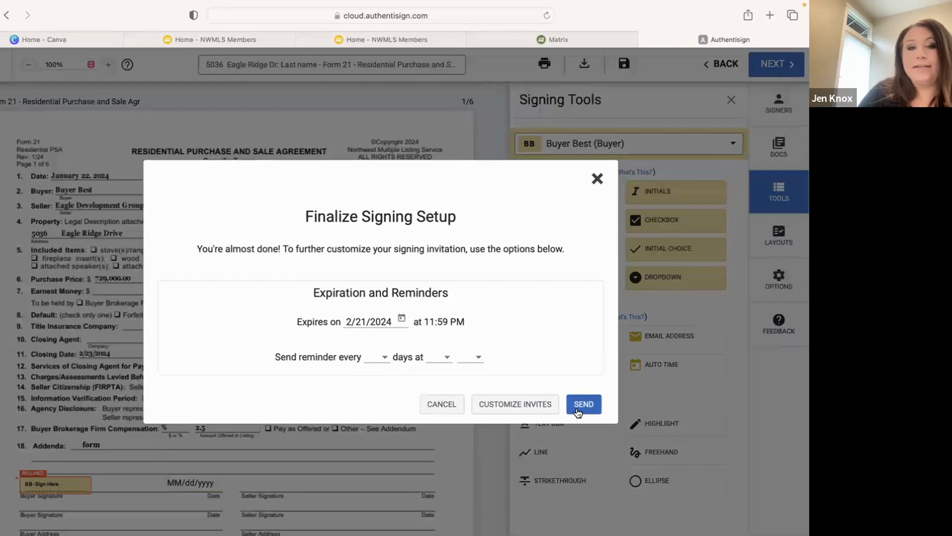
mouse_move(597, 179)
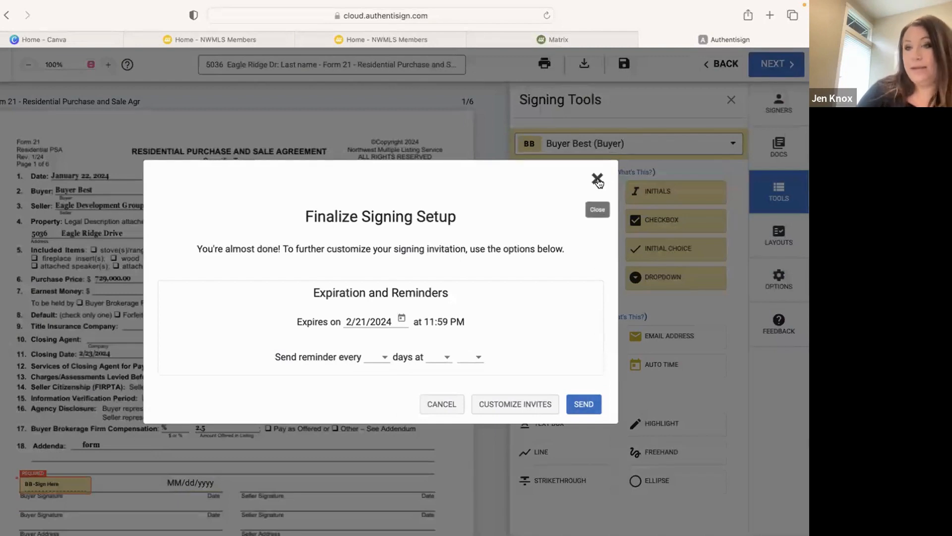